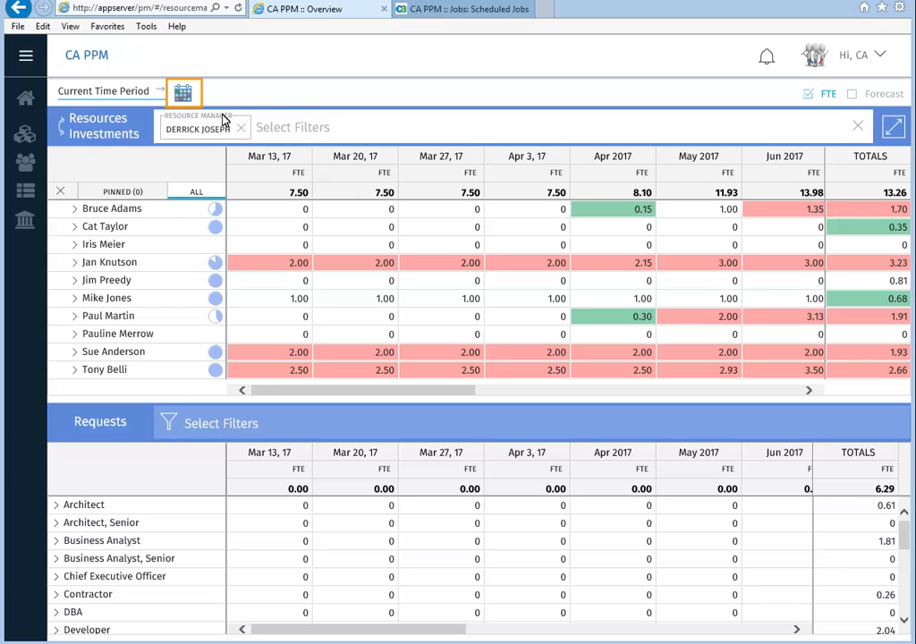
Show the time-period overview heatmap spanning 2017 to 2020 above the resource grid.
left_click(183, 89)
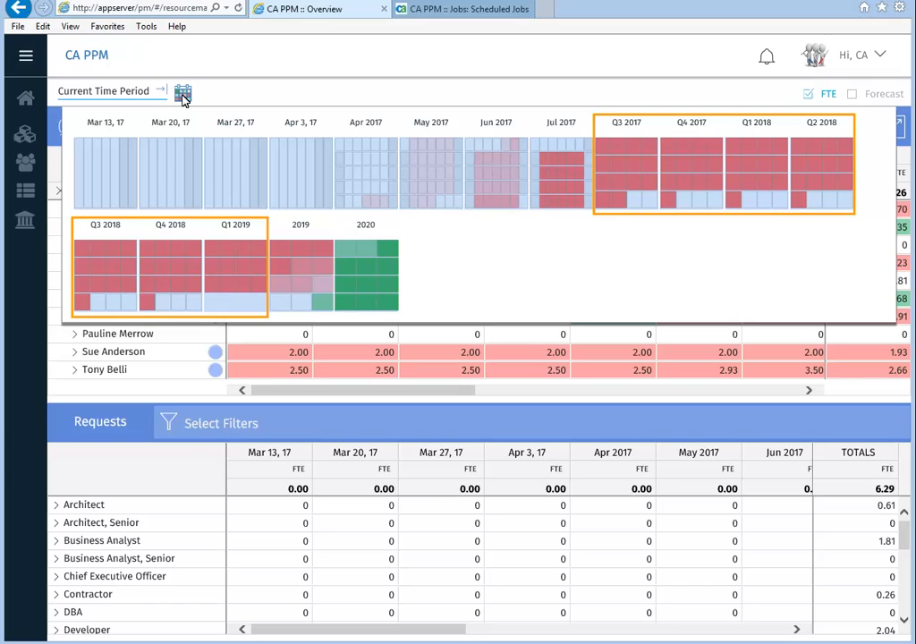
left_click(183, 89)
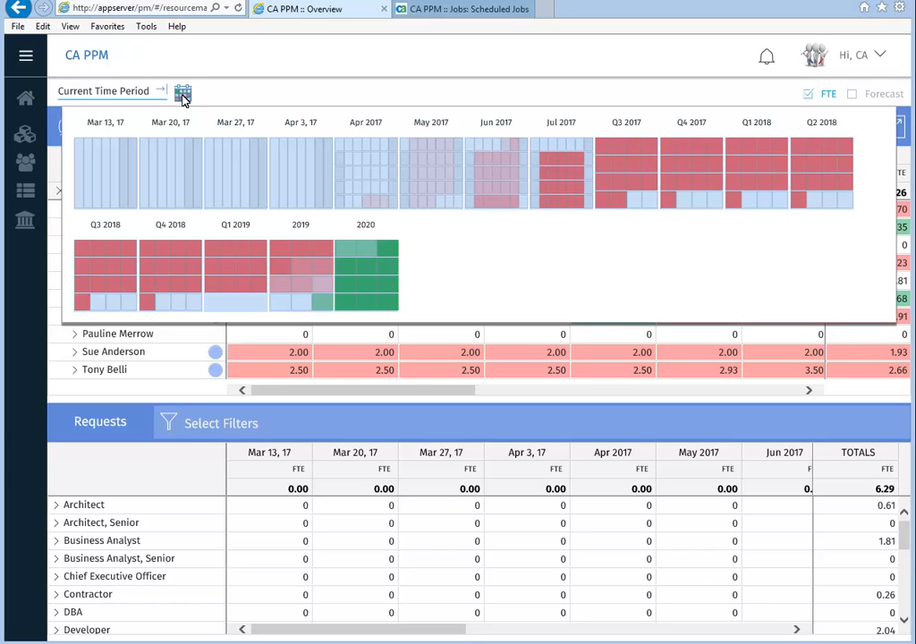
mouse_move(841, 79)
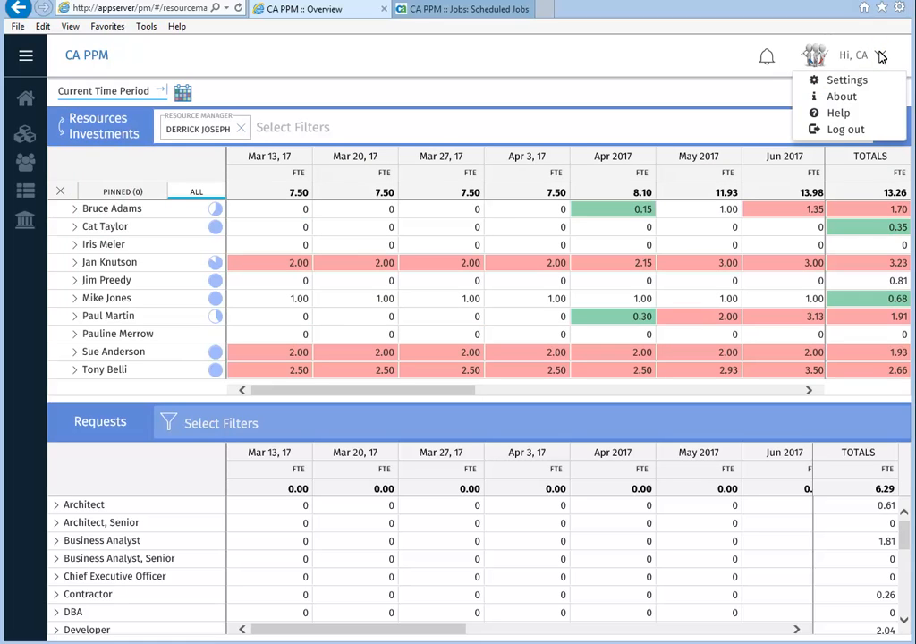
mouse_move(856, 64)
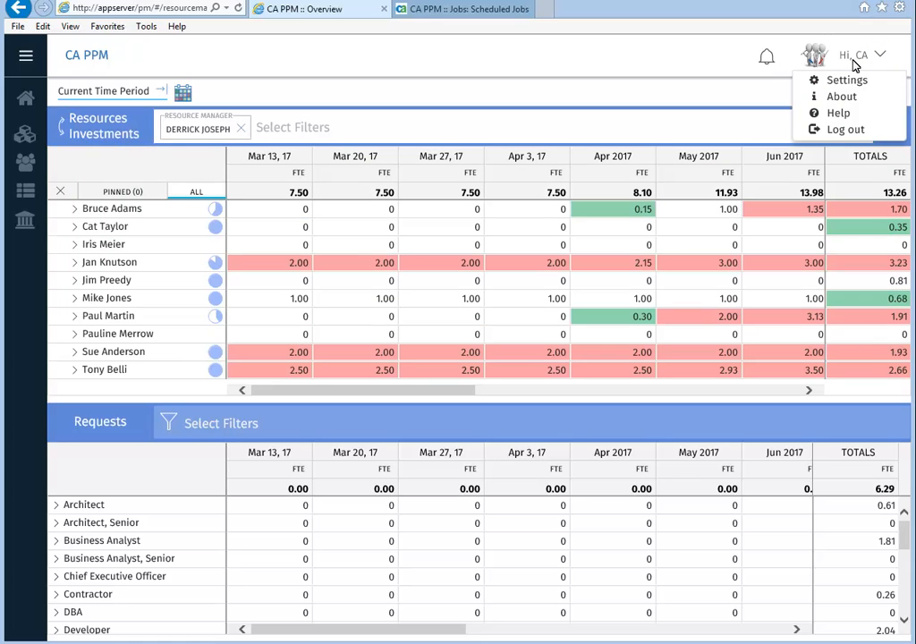
mouse_move(849, 84)
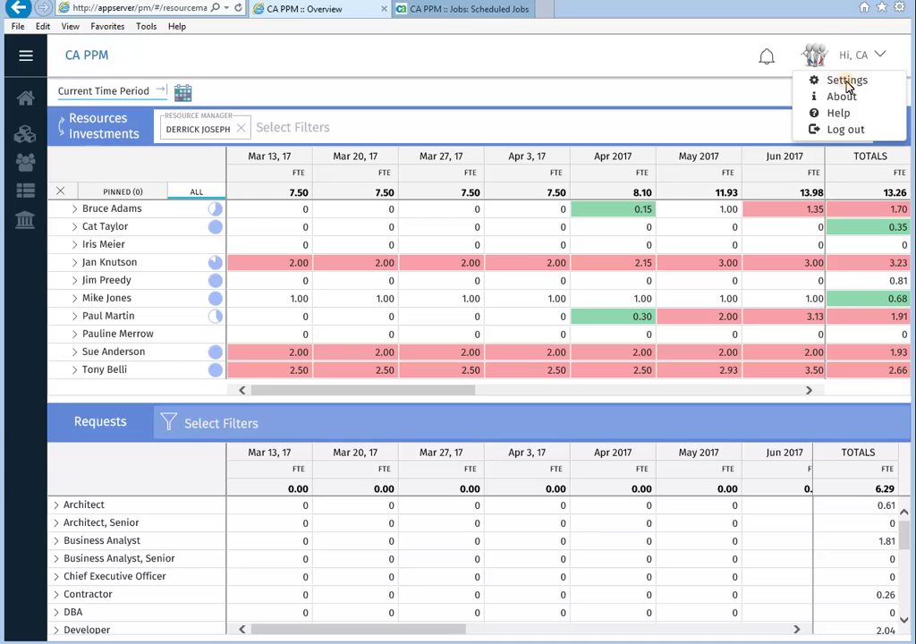
Reach the personal resource settings with start period, period spans and allocation threshold options.
left_click(843, 83)
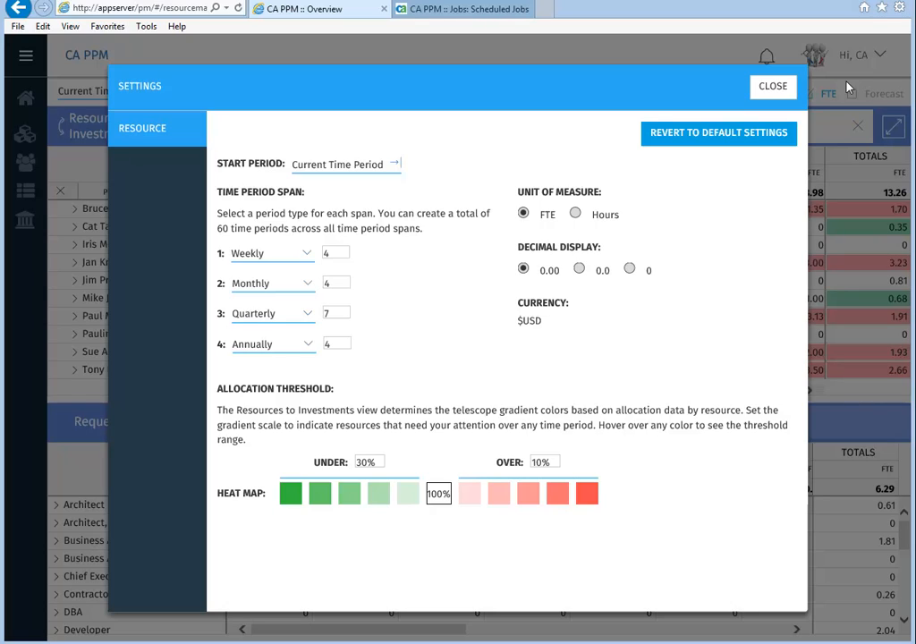
mouse_move(362, 165)
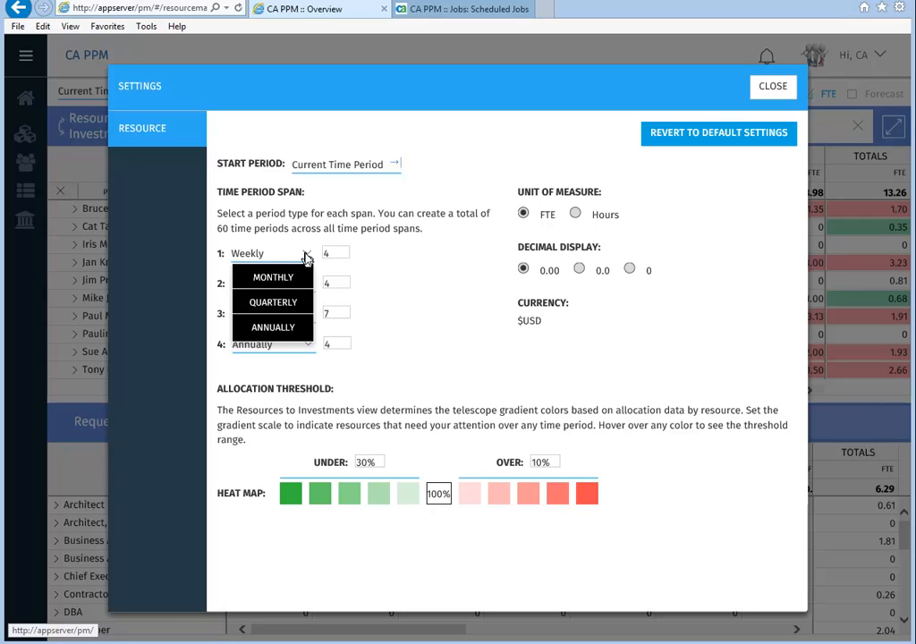
mouse_move(469, 97)
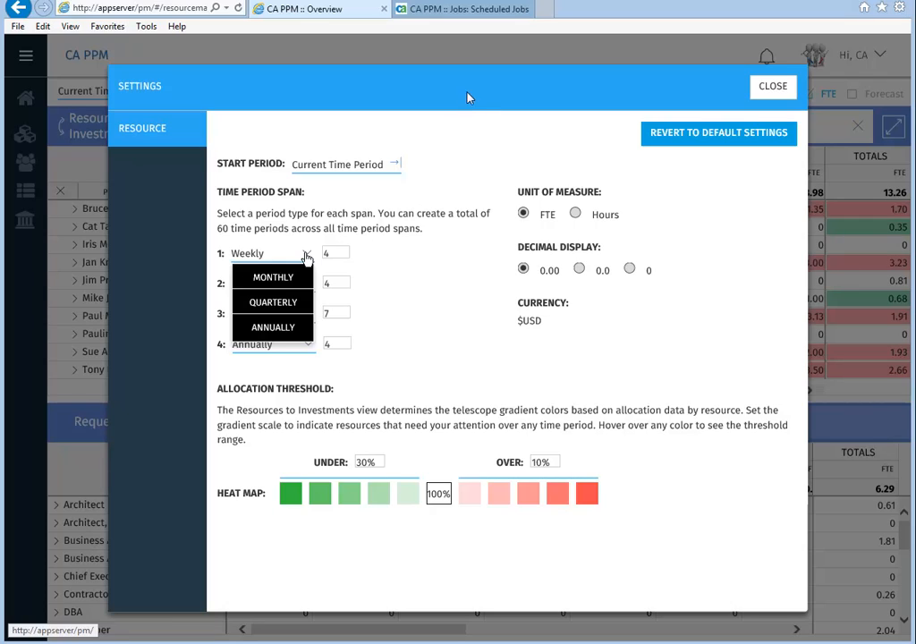
Go to the classic Administration Entities list showing CORP and New User Experience.
left_click(462, 7)
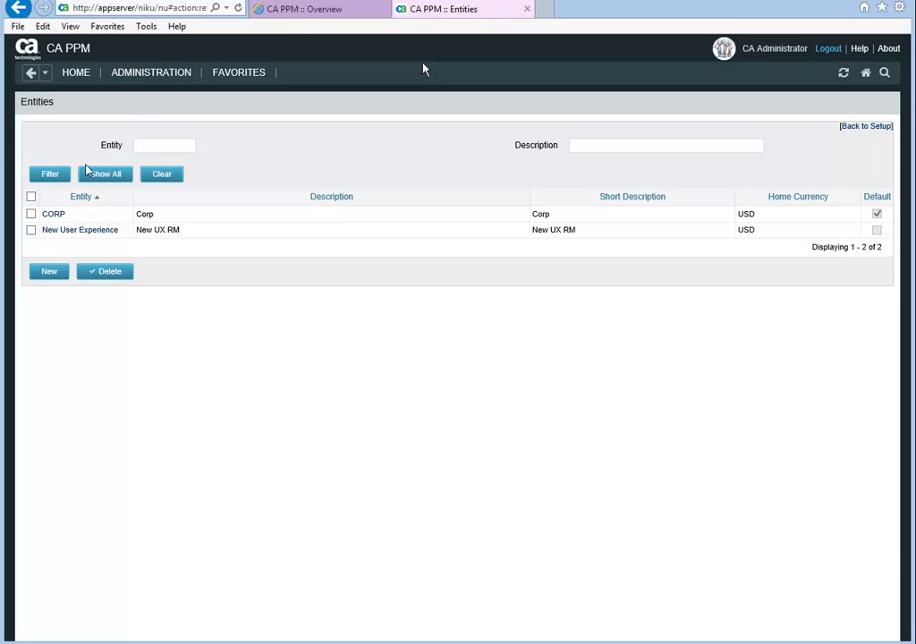
Page through the New User Experience entity's 59 fiscal time periods to the last page ending in 2019.
left_click(79, 229)
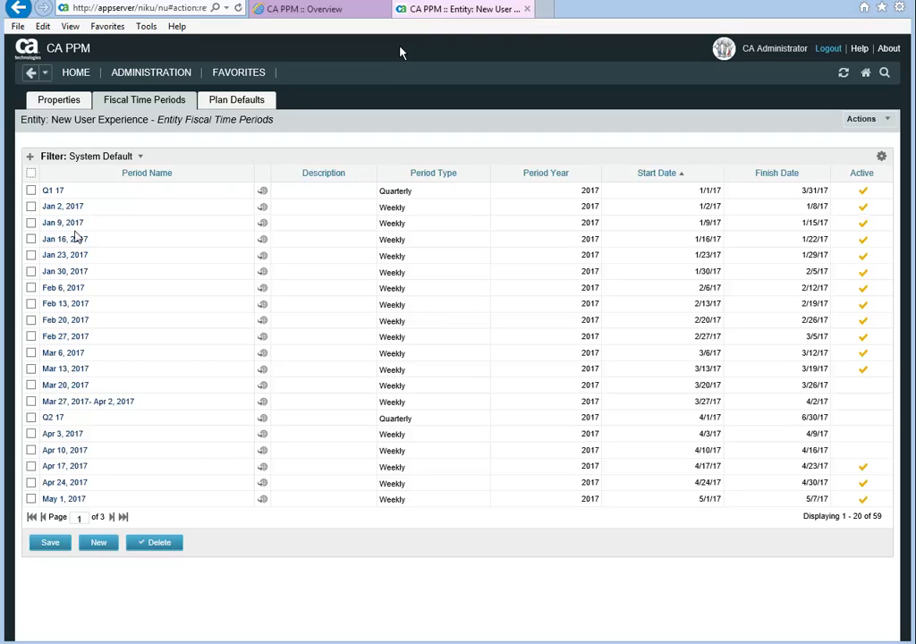
left_click(85, 402)
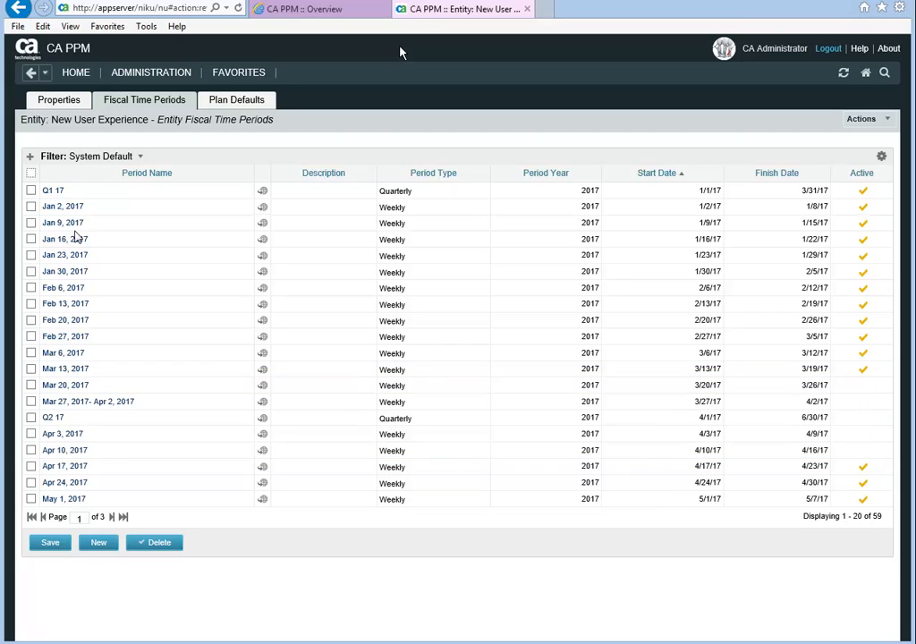
left_click(111, 517)
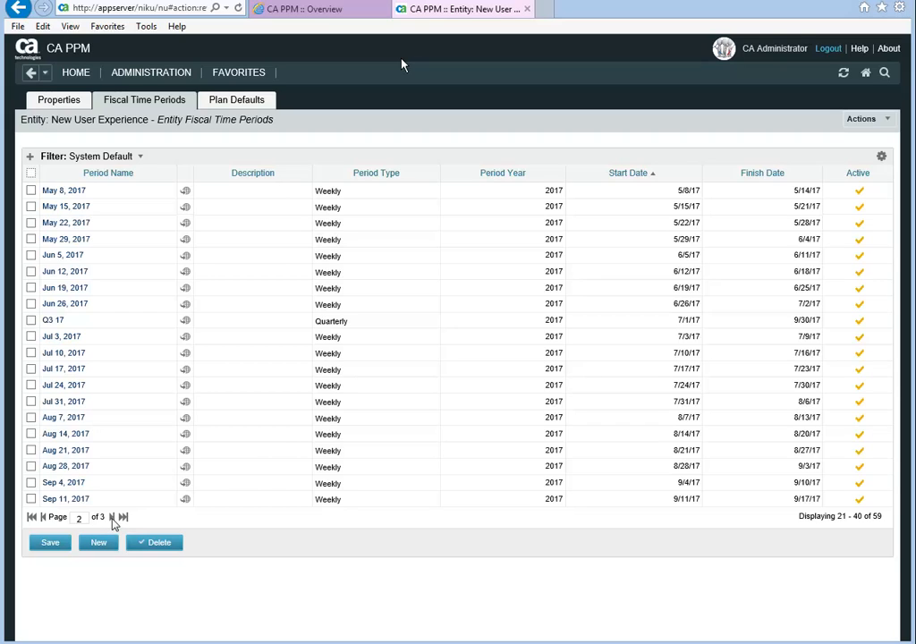
left_click(112, 517)
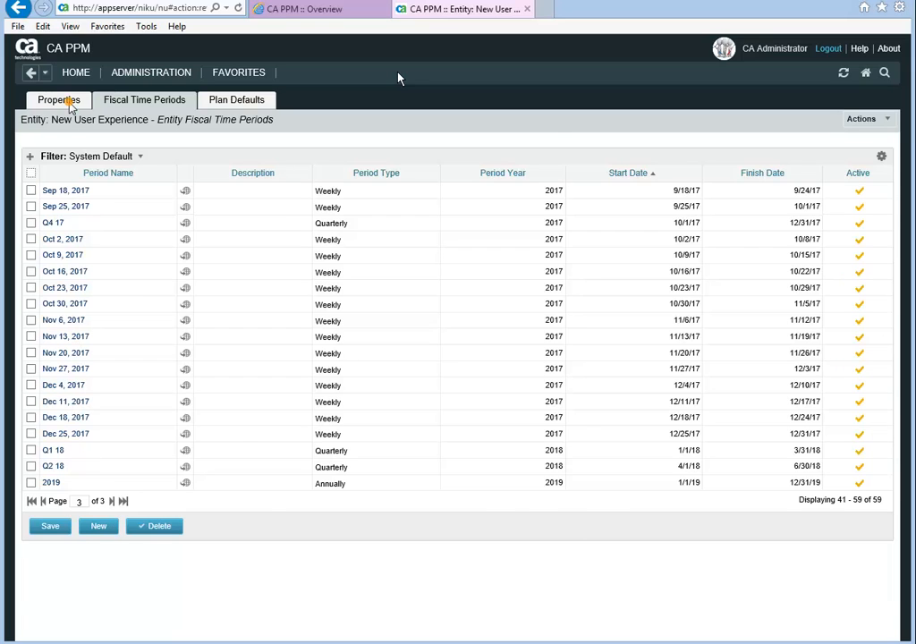
View the New User Experience entity's general properties, currencies and rate defaults.
left_click(56, 100)
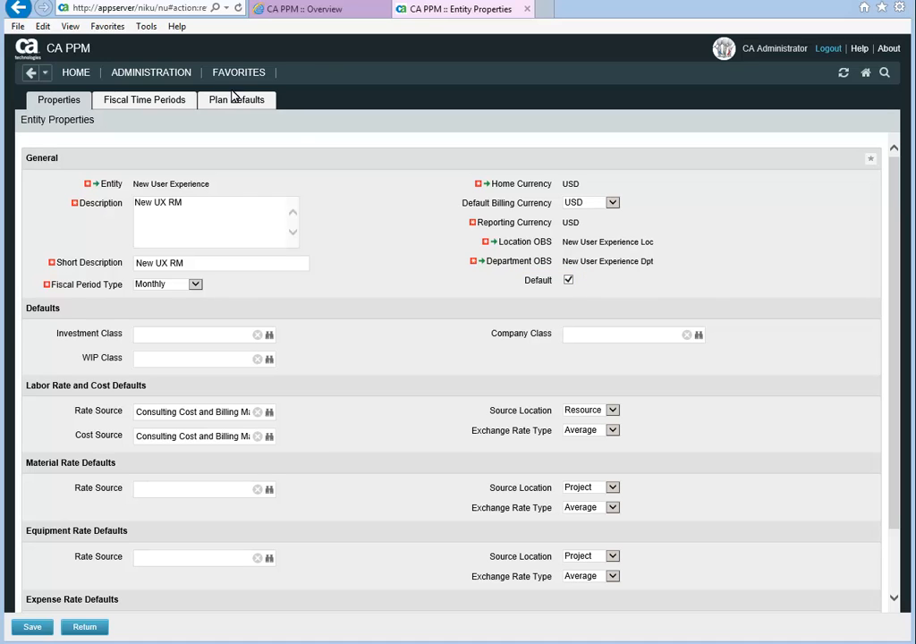
mouse_move(342, 33)
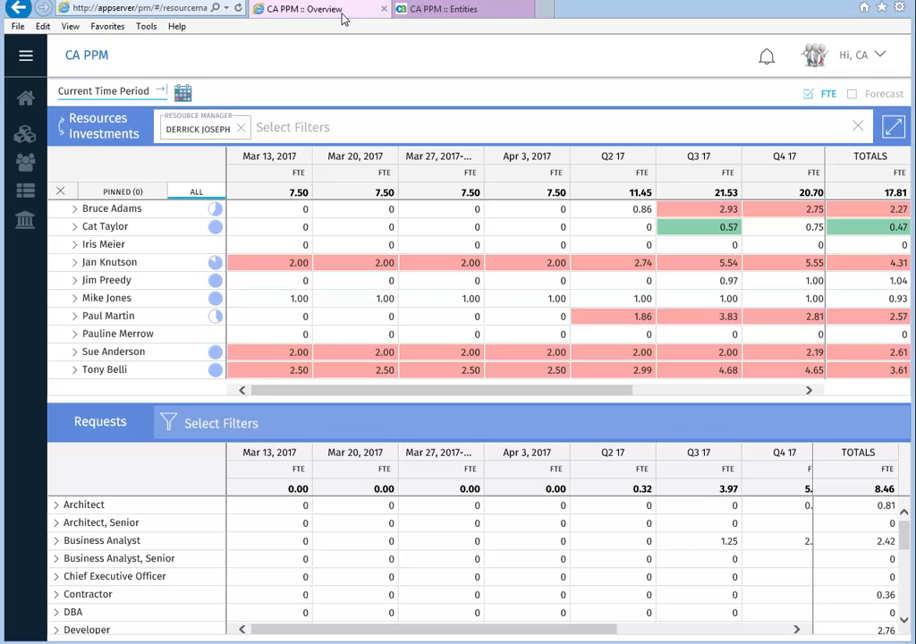
Return to the resource allocation overview and reopen the personal account settings.
left_click(440, 156)
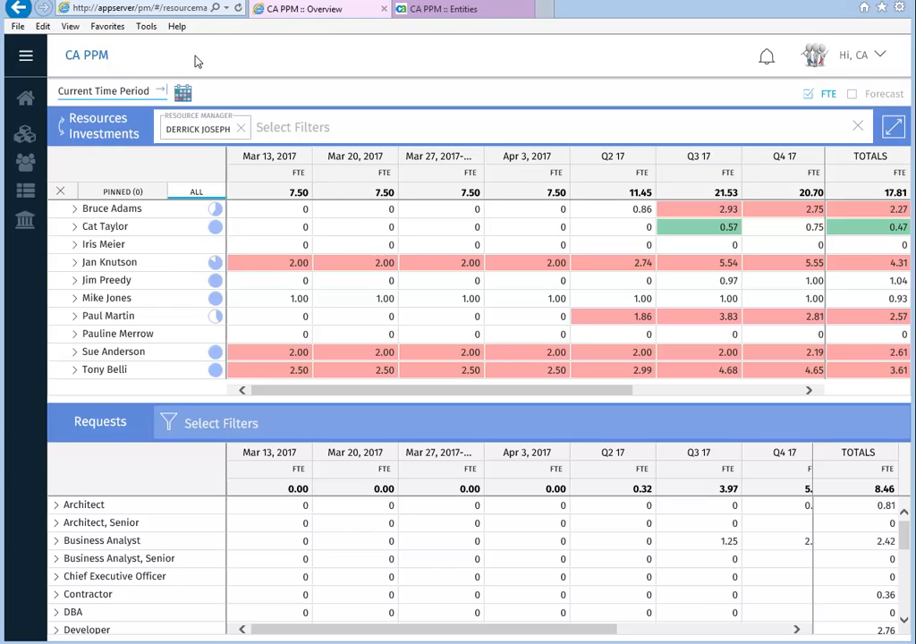
left_click(182, 93)
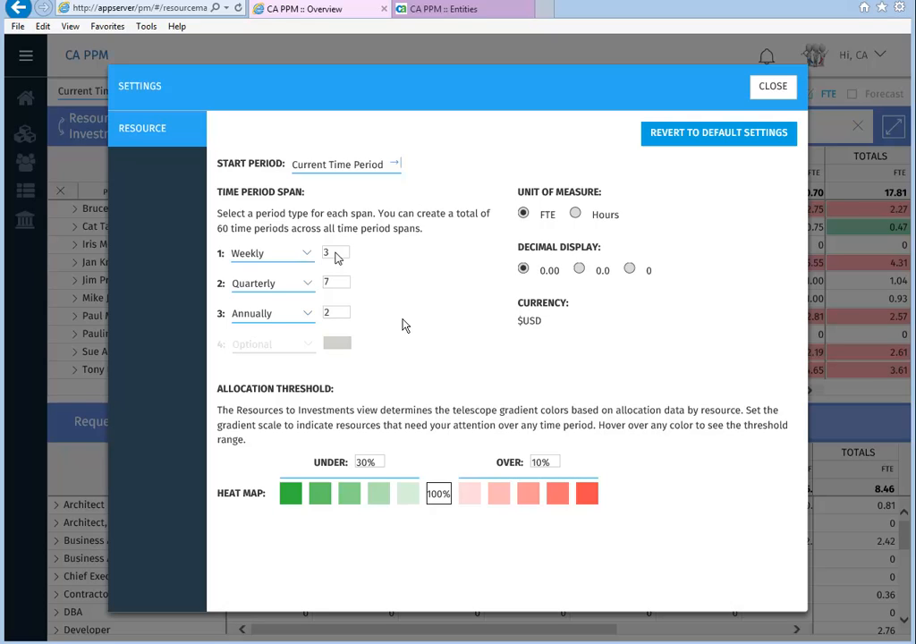
mouse_move(773, 86)
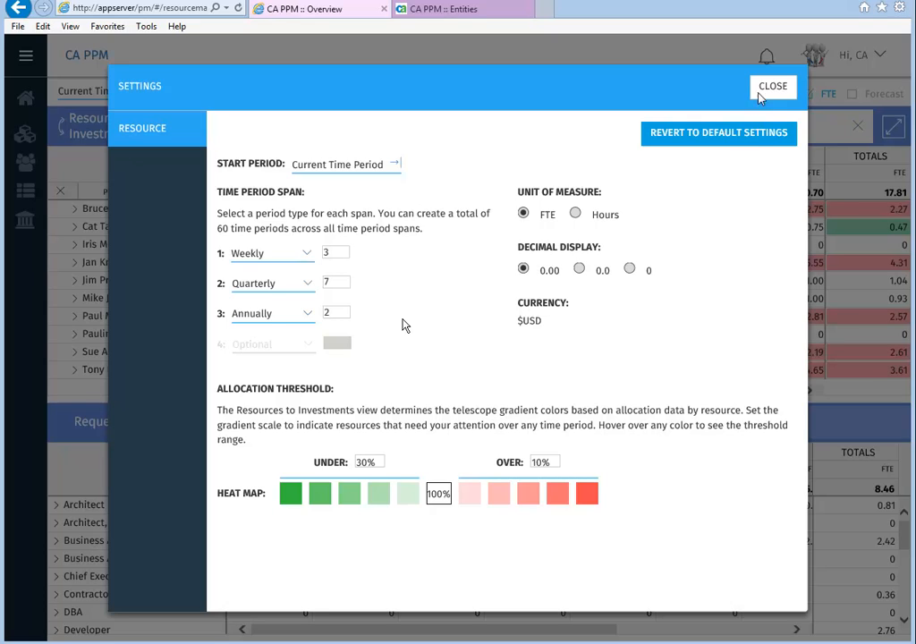
Apply period spans of 3 weekly, 7 quarterly and 2 annual, giving a heatmap from March 2017 through 2019.
left_click(774, 86)
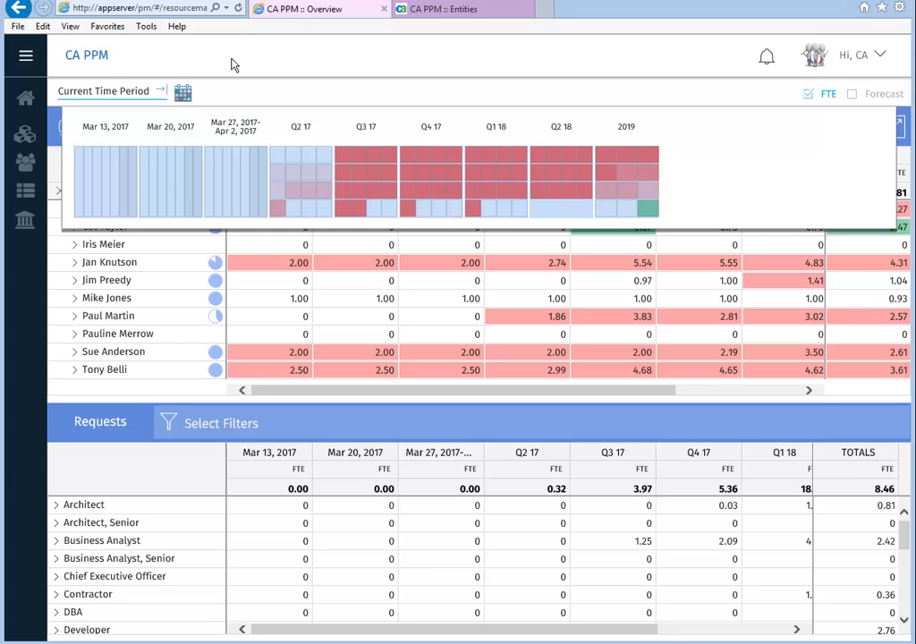